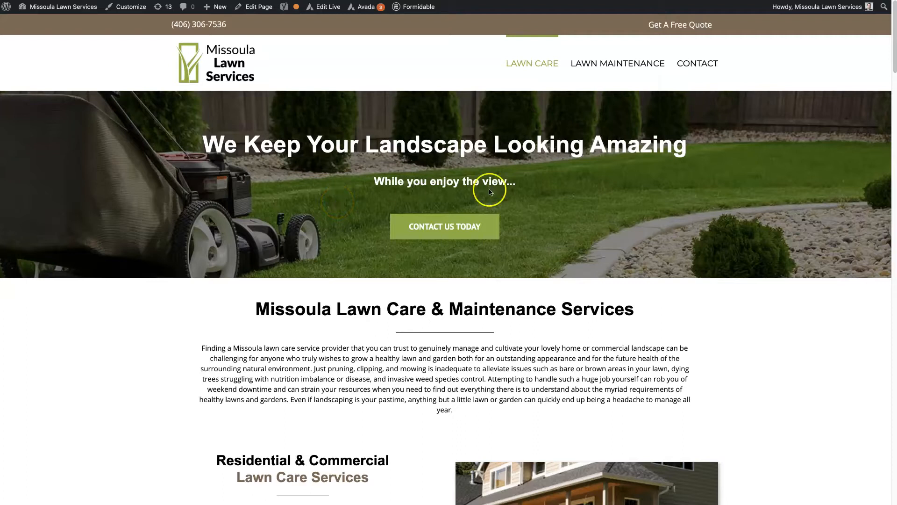
pyautogui.moveTo(766, 361)
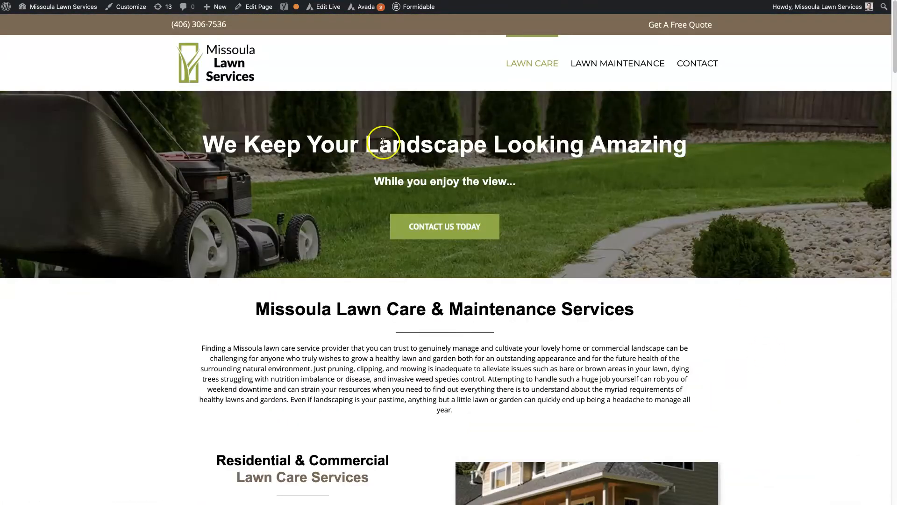
pyautogui.moveTo(338, 95)
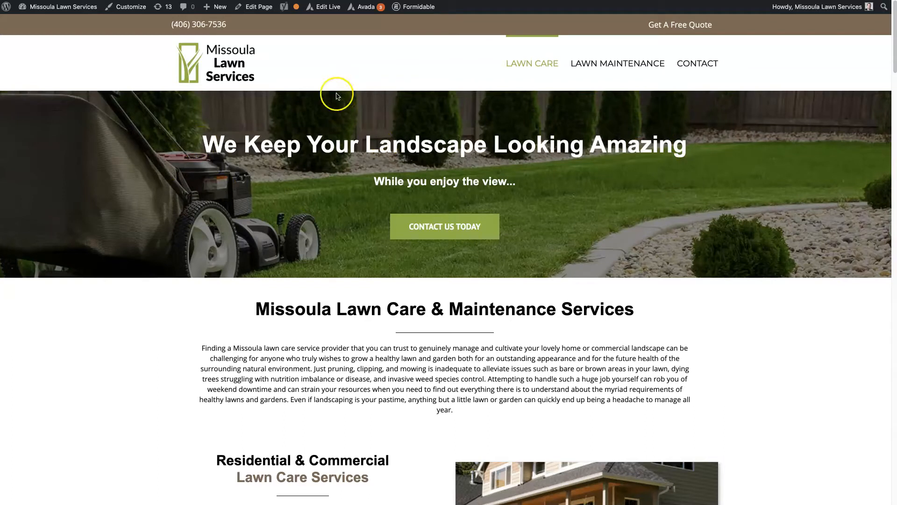
# Step: Show the Avada admin-bar menu and the link options for Edit Page
pyautogui.click(365, 6)
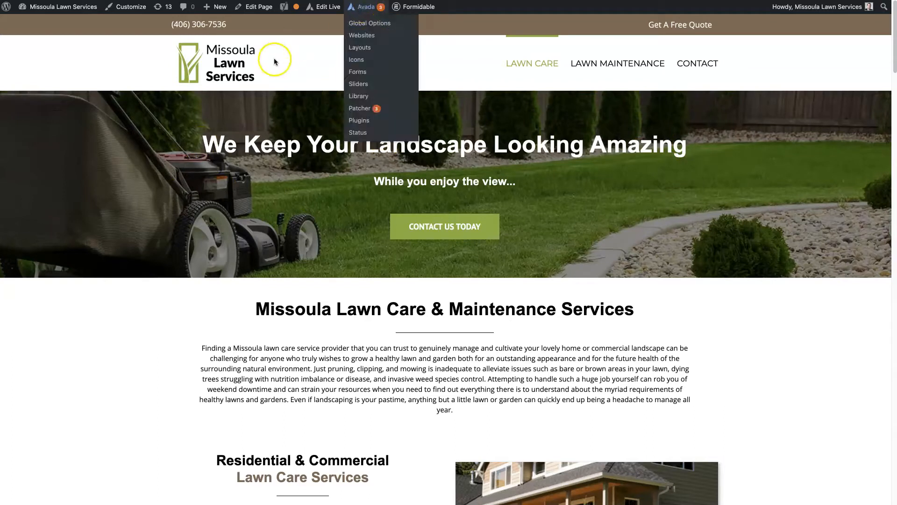
pyautogui.rightClick(259, 7)
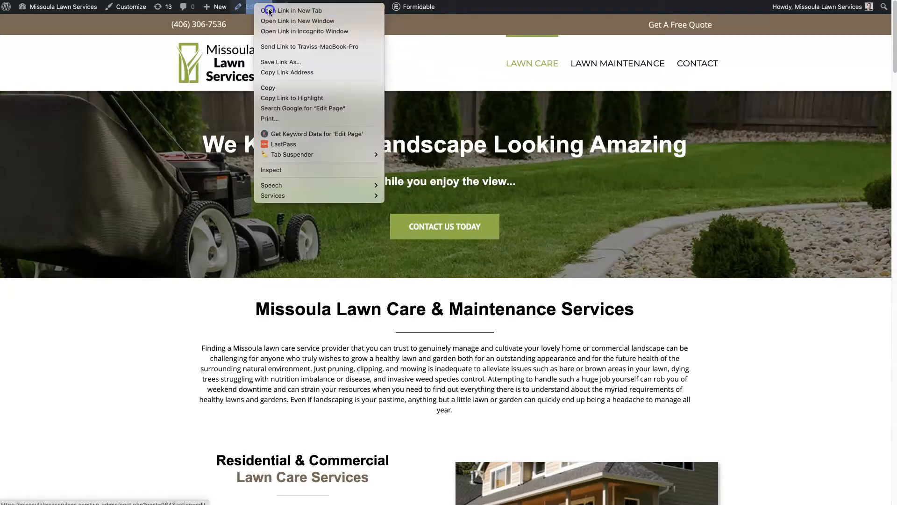
# Step: Open the page editor in a new tab, view the Default Editor shortcodes, and return to Avada Builder
pyautogui.click(699, 199)
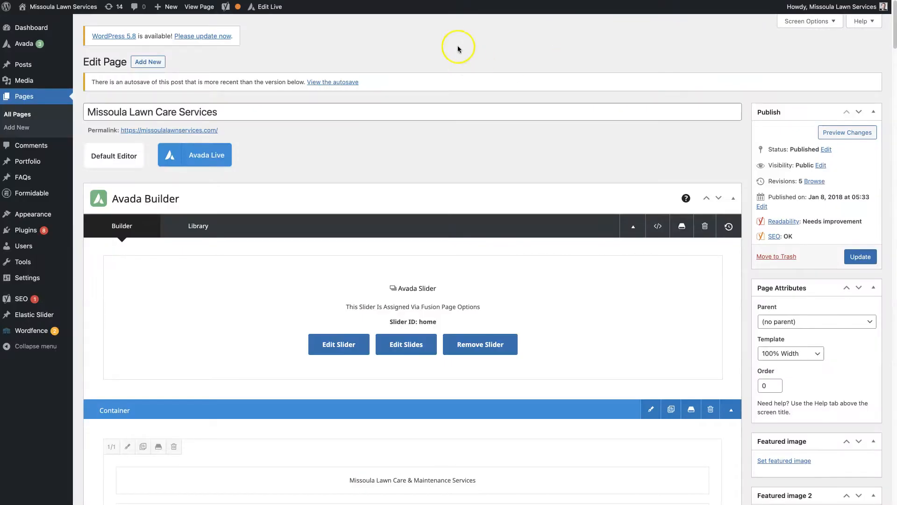
pyautogui.moveTo(505, 152)
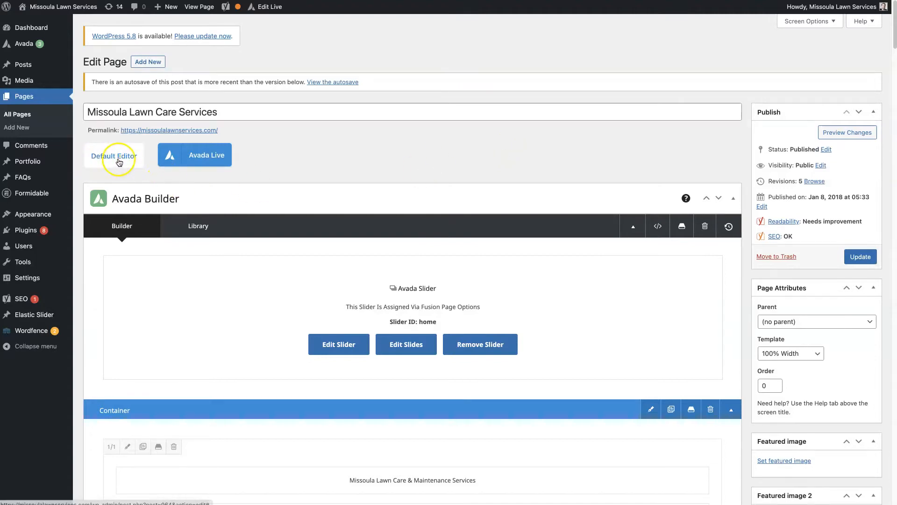
pyautogui.click(114, 156)
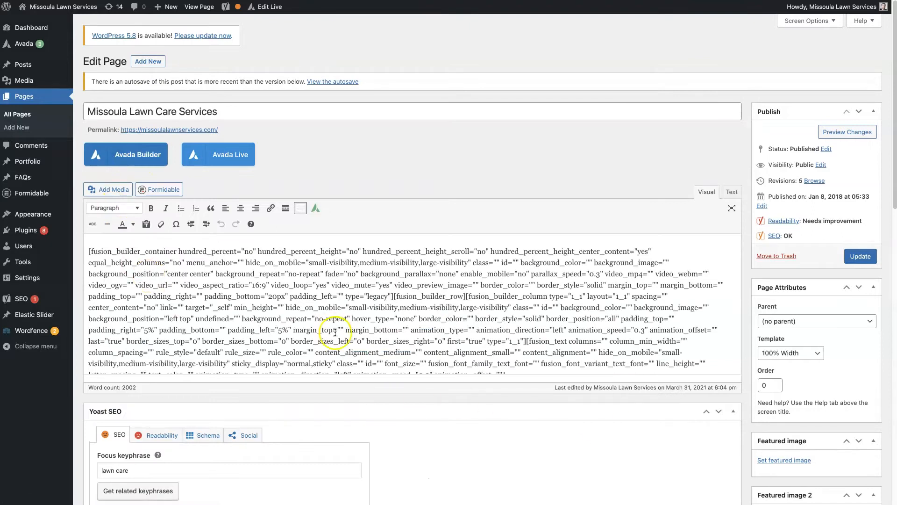
pyautogui.moveTo(67, 195)
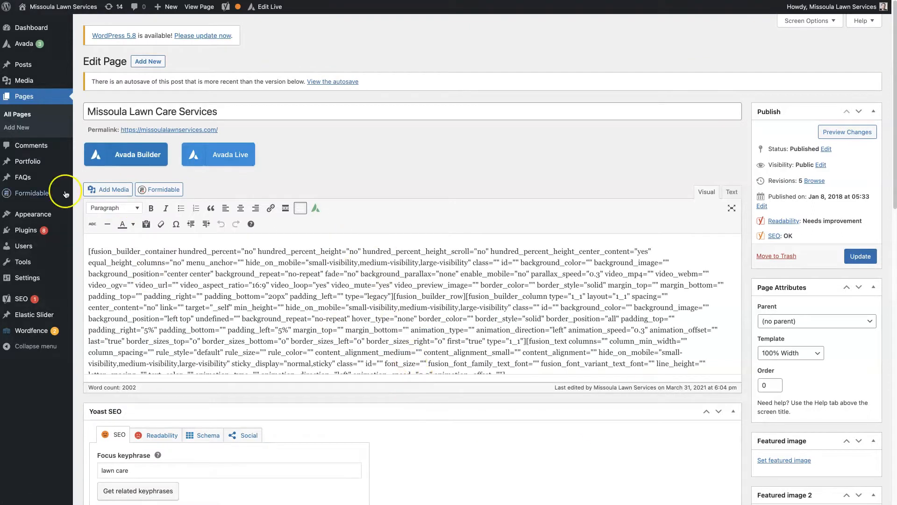
pyautogui.click(125, 154)
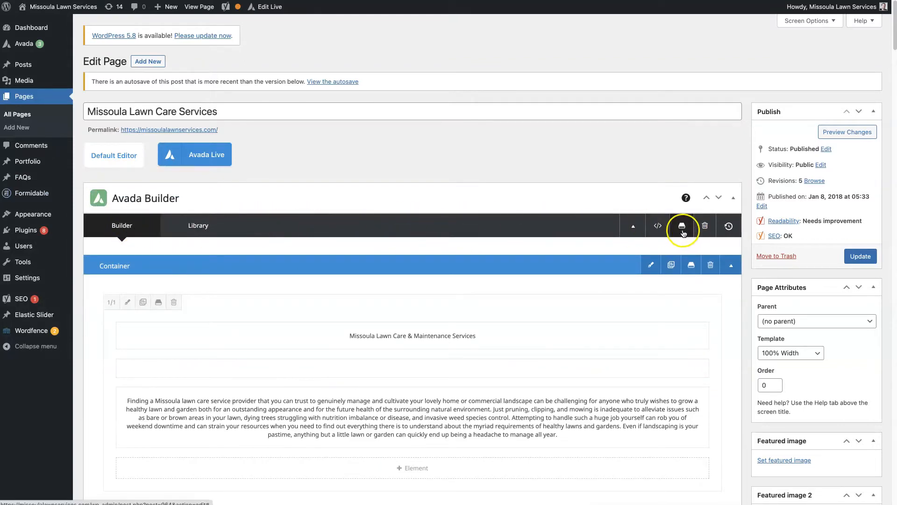
pyautogui.moveTo(682, 225)
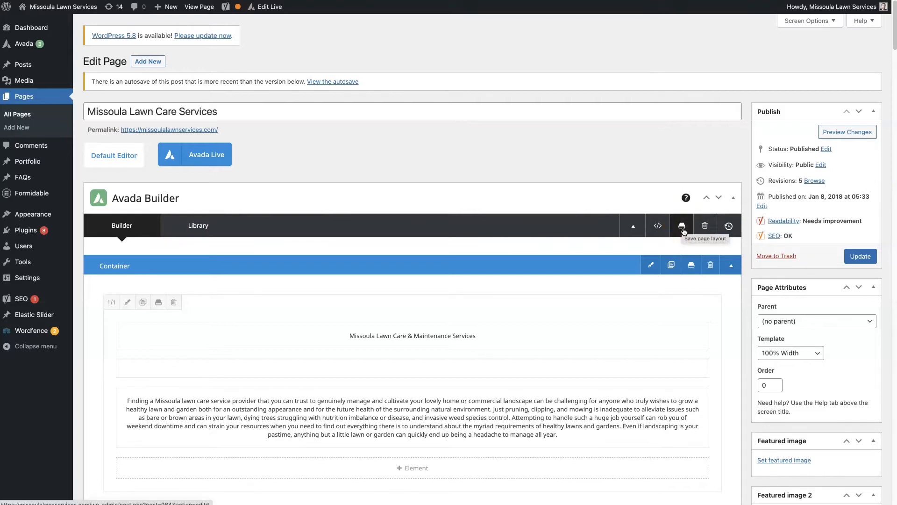
# Step: Save the page layout to the library as 'Homepage Example Template' and return to the builder
pyautogui.click(682, 225)
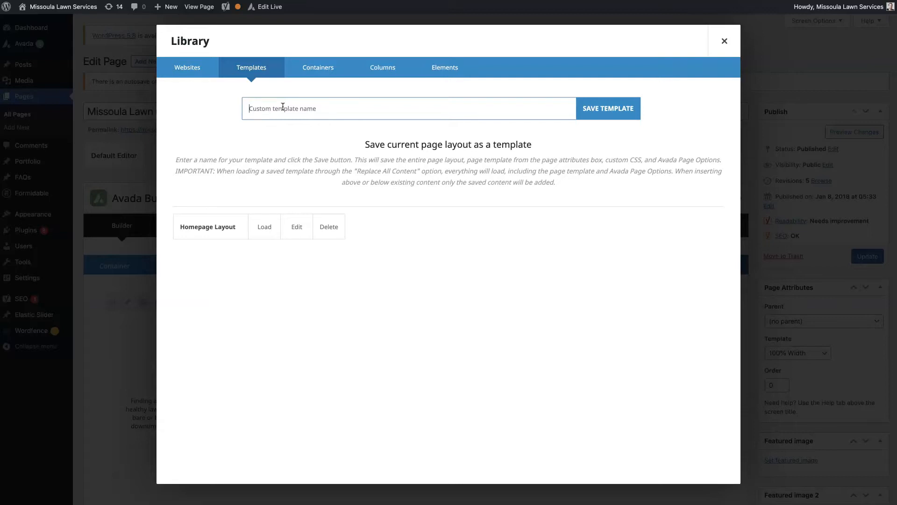
pyautogui.write('Homepage Example Template')
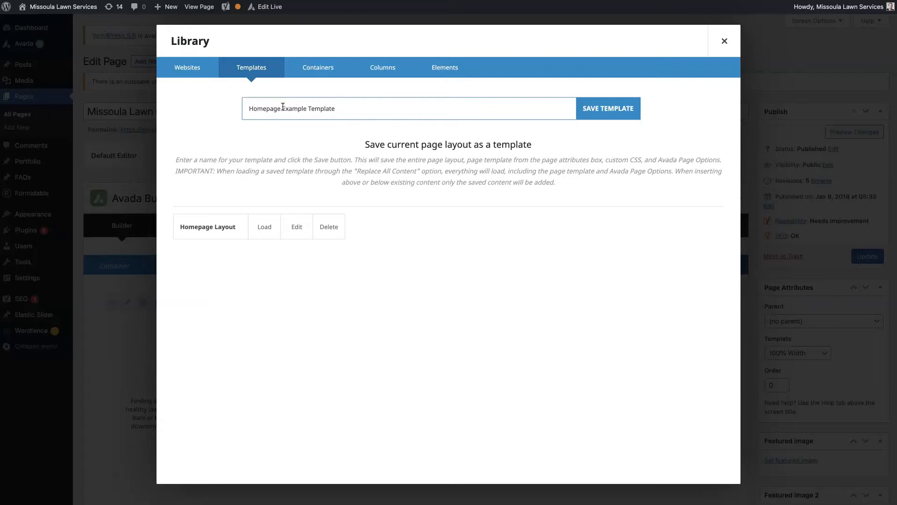
pyautogui.click(608, 108)
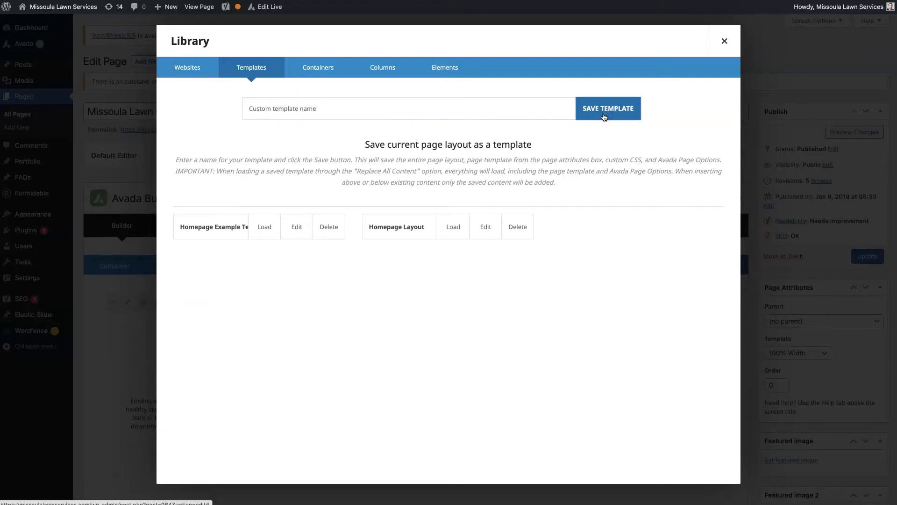
pyautogui.click(724, 41)
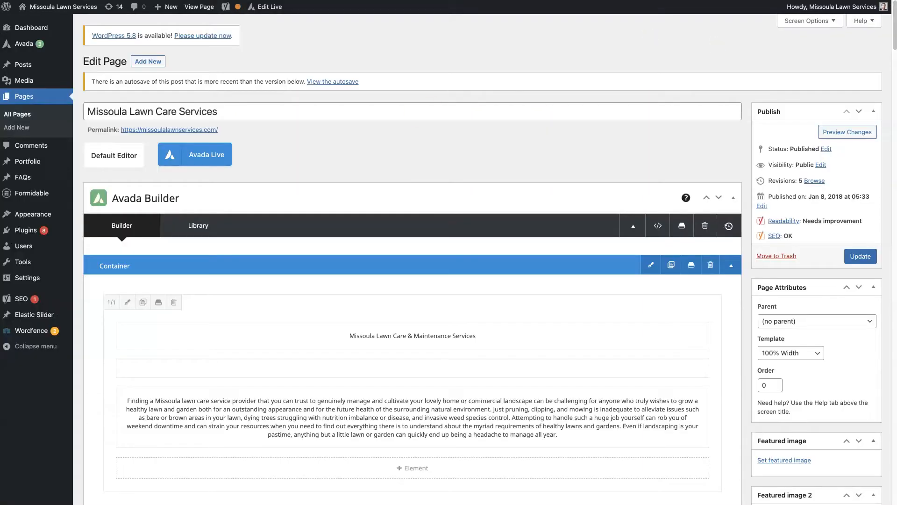
# Step: Create a new page in Avada Builder and show the library's load options for Homepage Layout
pyautogui.rightClick(17, 127)
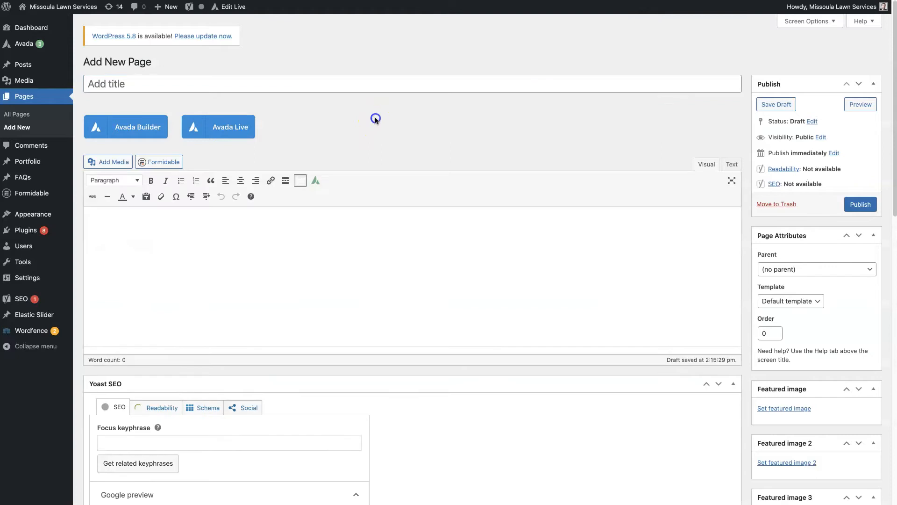
pyautogui.click(125, 127)
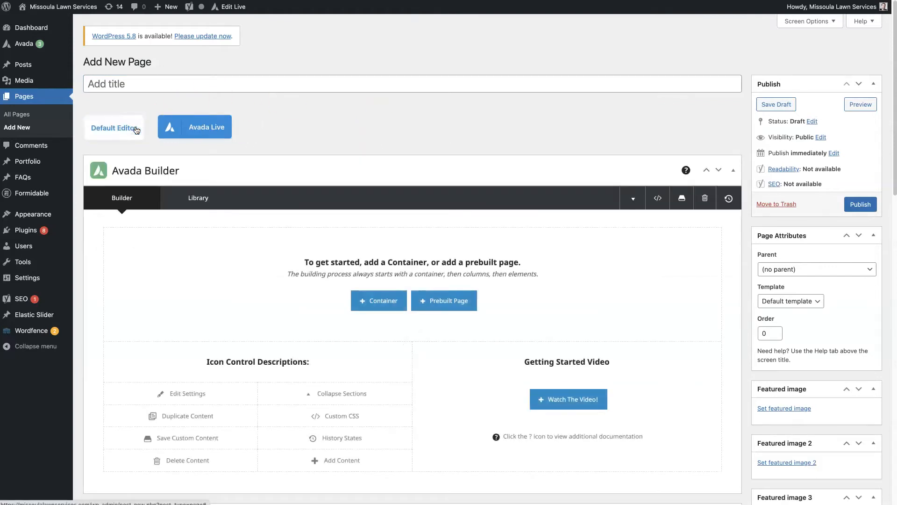
pyautogui.moveTo(682, 198)
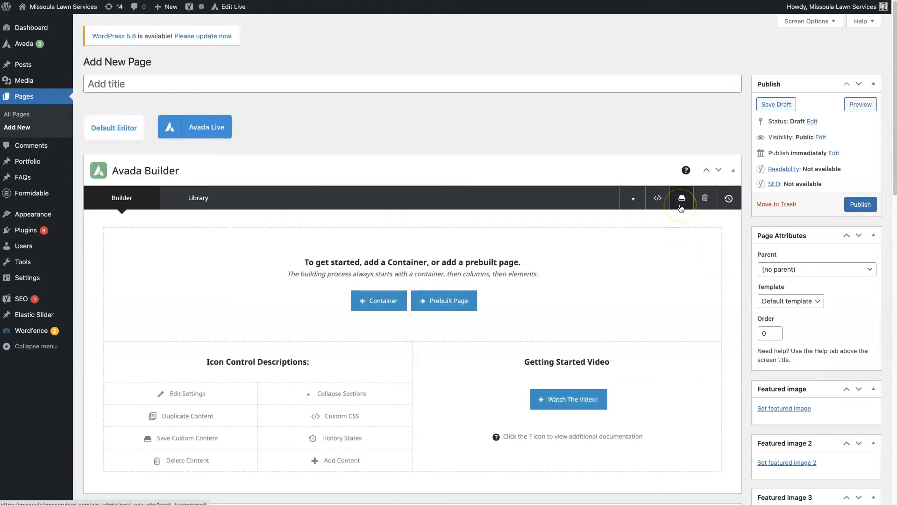
pyautogui.click(681, 198)
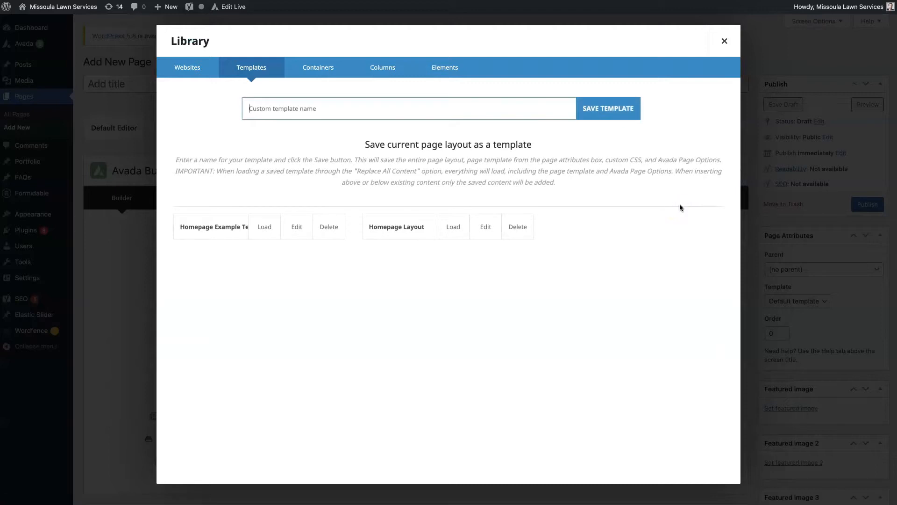
pyautogui.click(723, 41)
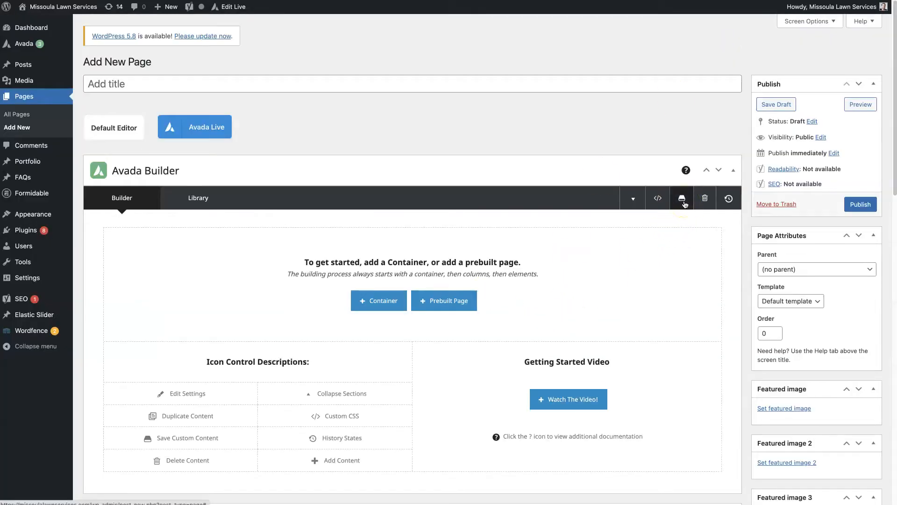
pyautogui.click(681, 198)
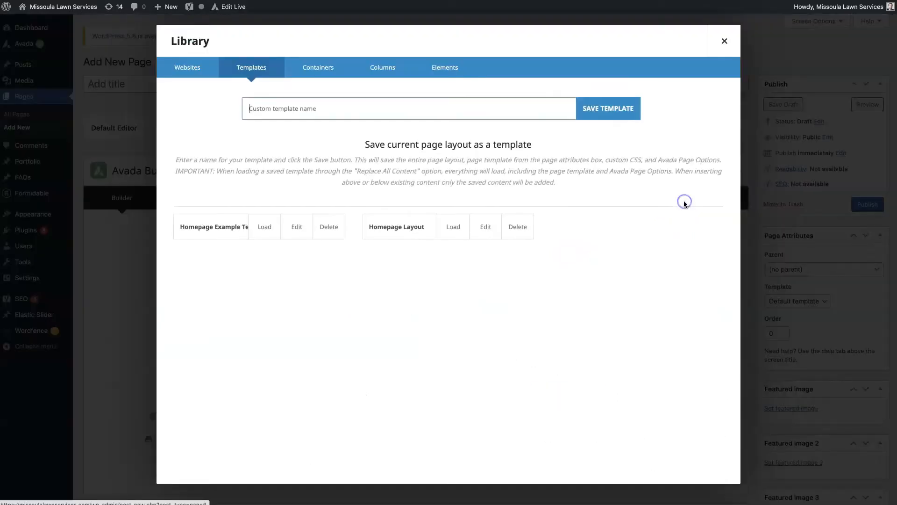
pyautogui.click(454, 226)
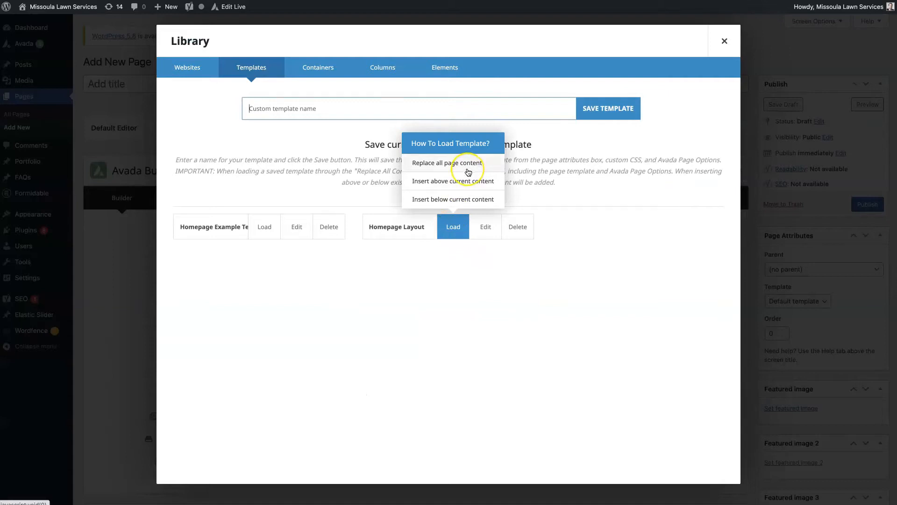
pyautogui.moveTo(469, 187)
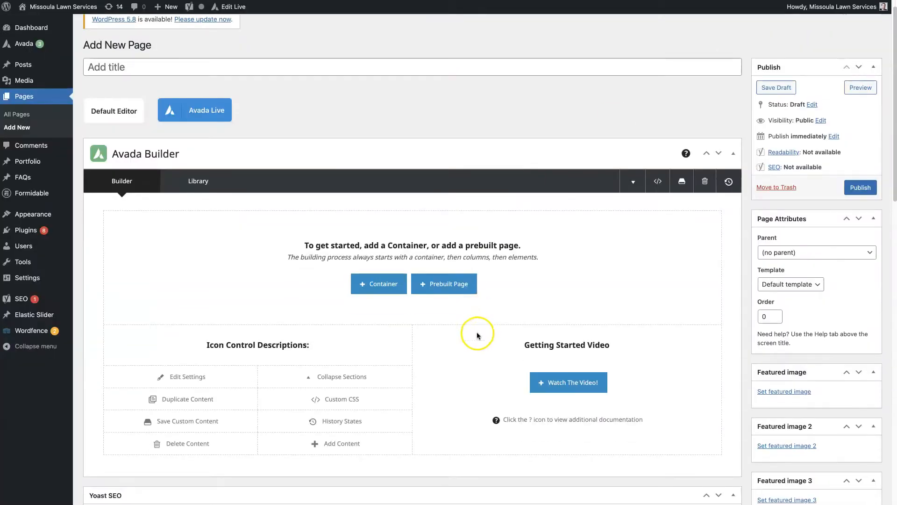
# Step: Add a container holding an Alert element reading 'Your Content Goes Here' to the blank page
pyautogui.click(378, 285)
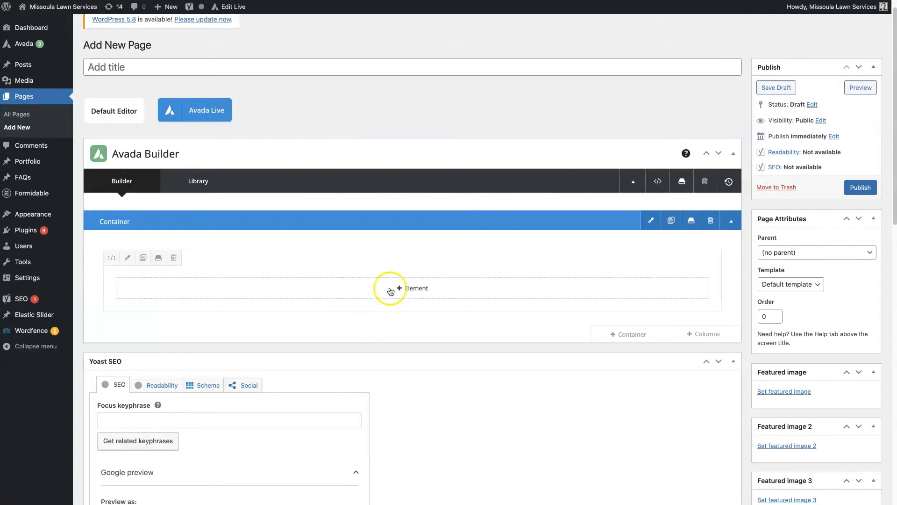
pyautogui.click(400, 288)
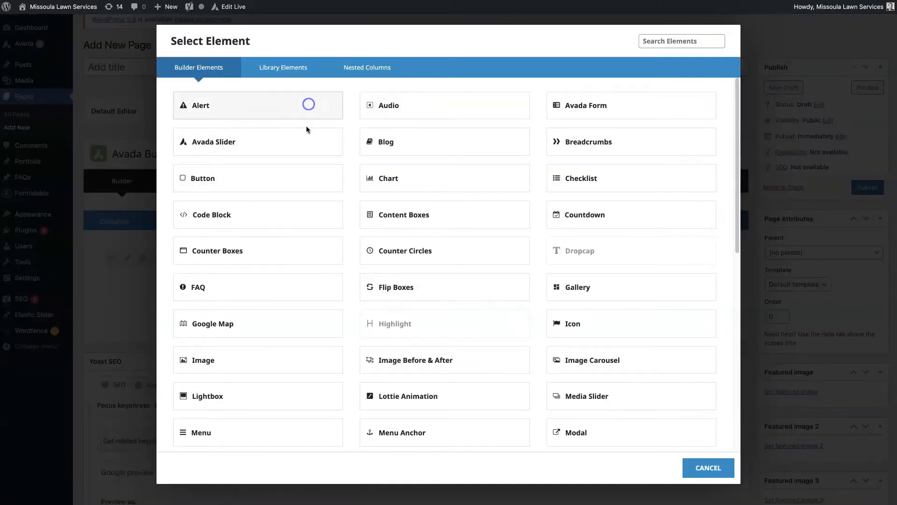
pyautogui.click(709, 467)
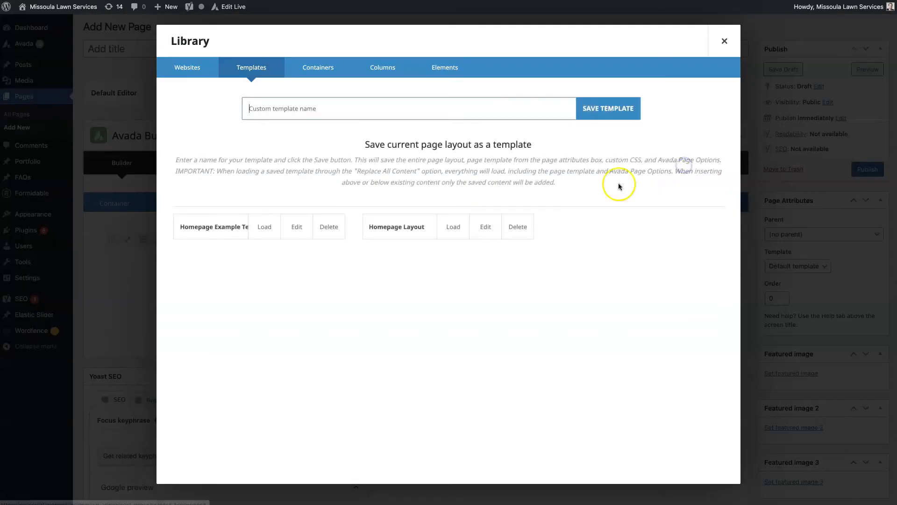
pyautogui.click(453, 227)
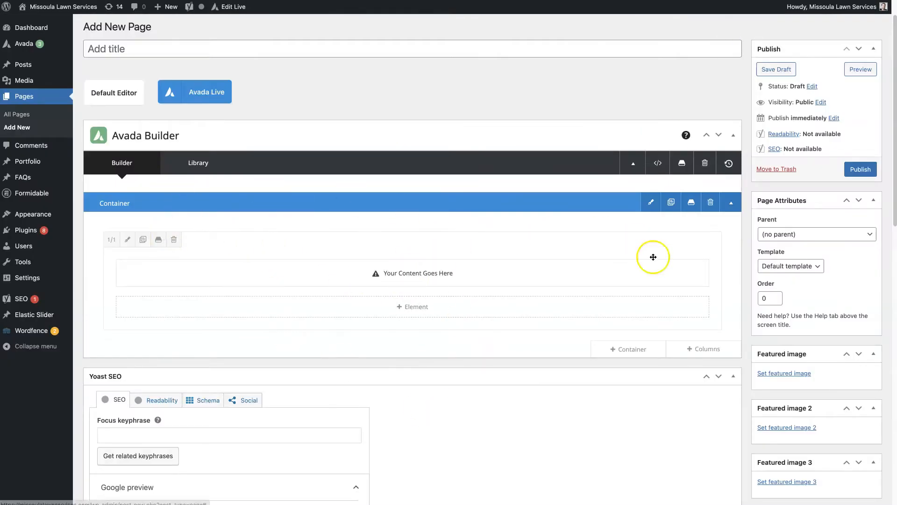
pyautogui.moveTo(464, 478)
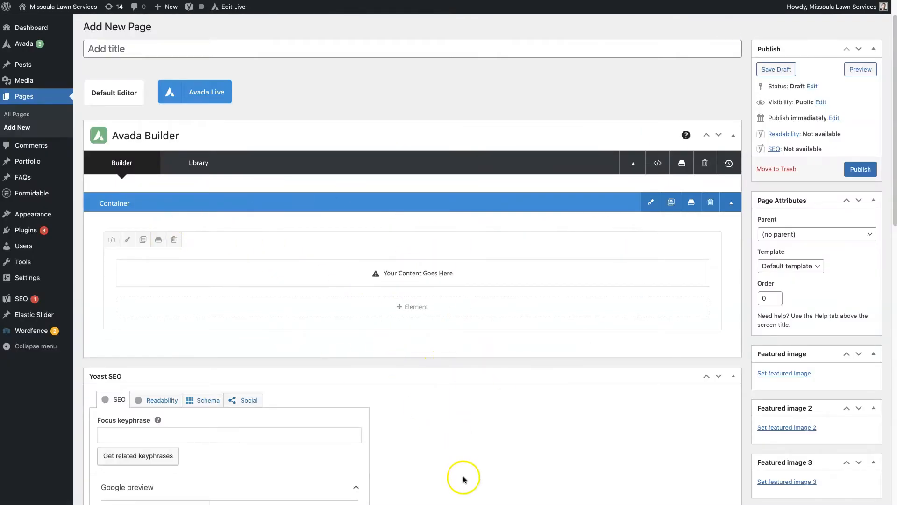
# Step: Load Homepage Layout replacing all page content, then preview the new draft page
pyautogui.click(198, 162)
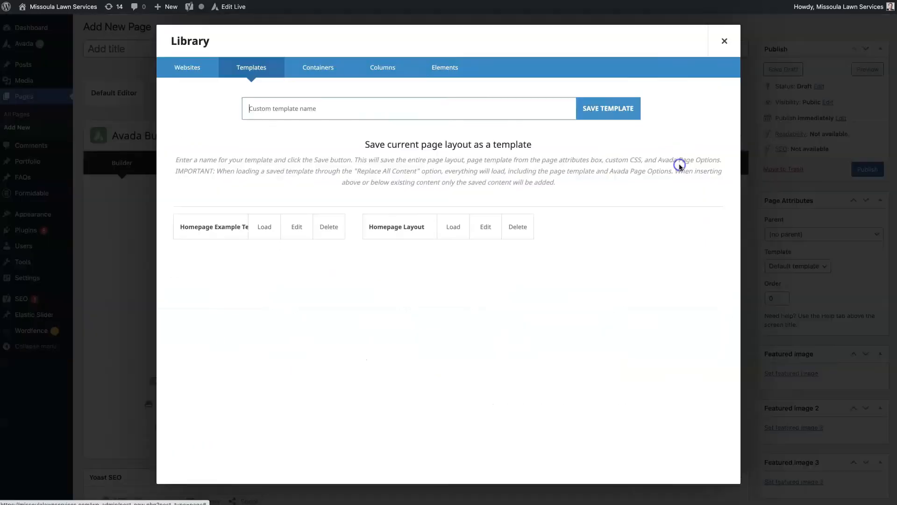
pyautogui.click(453, 226)
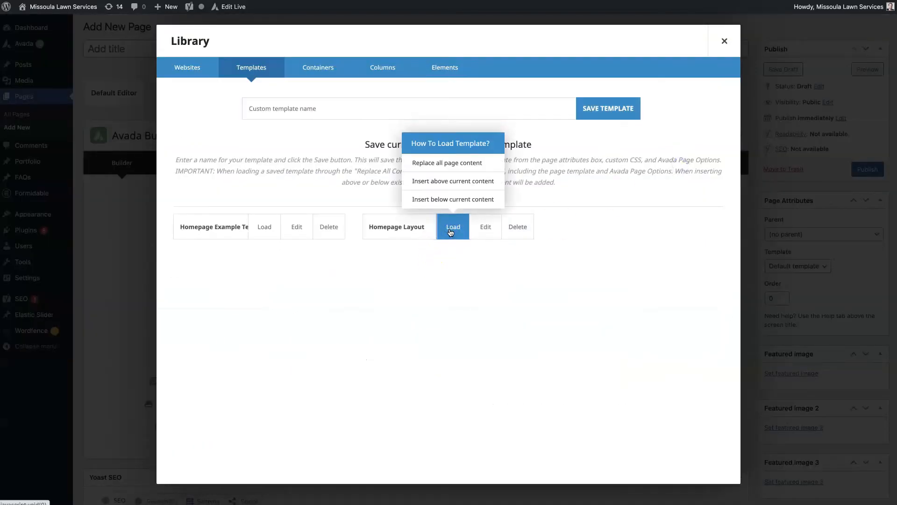
pyautogui.click(447, 163)
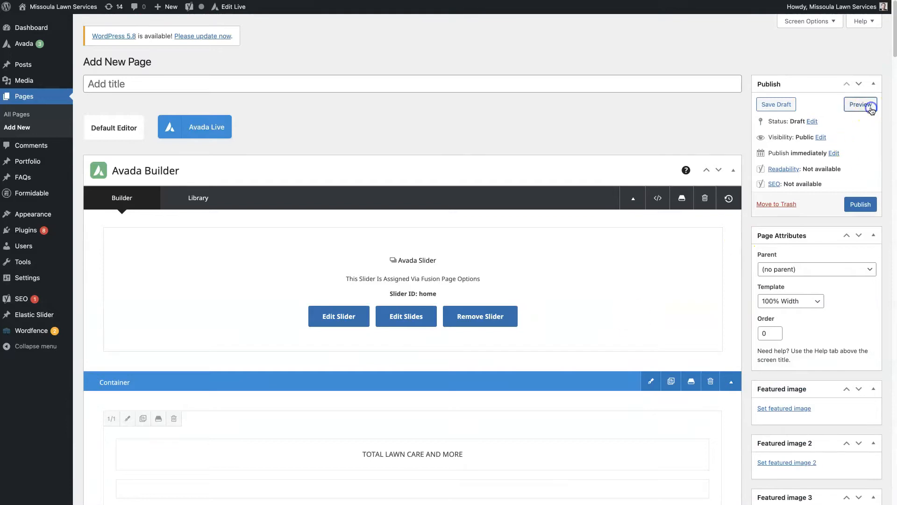
pyautogui.click(862, 105)
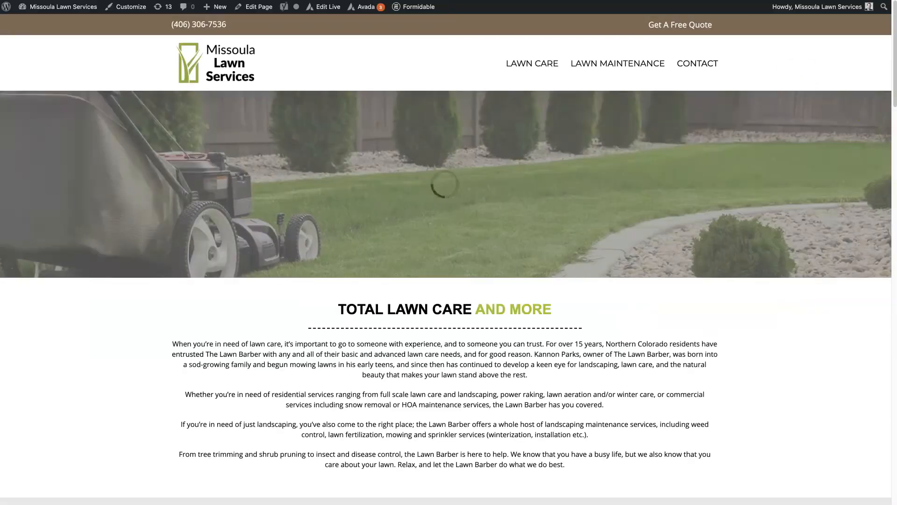
# Step: Scroll the live homepage down and back up before returning to its edit screen
pyautogui.scroll(-3)
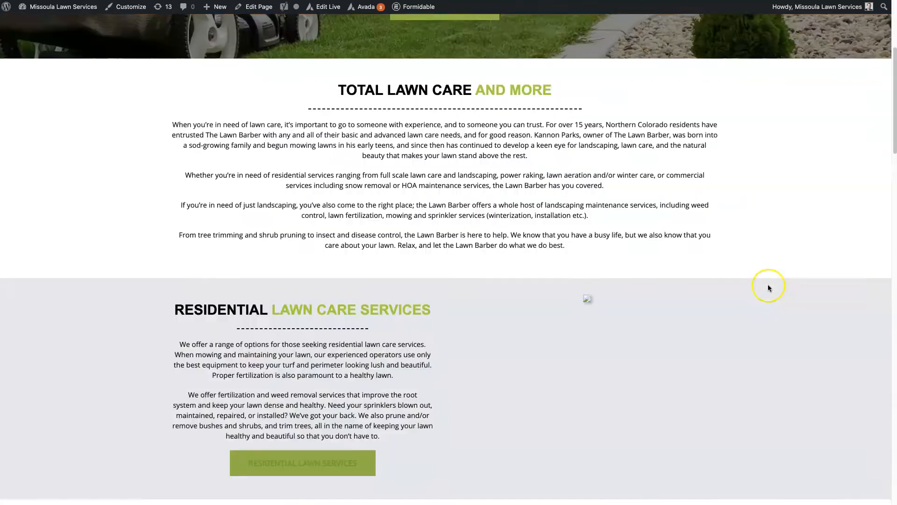
pyautogui.scroll(3)
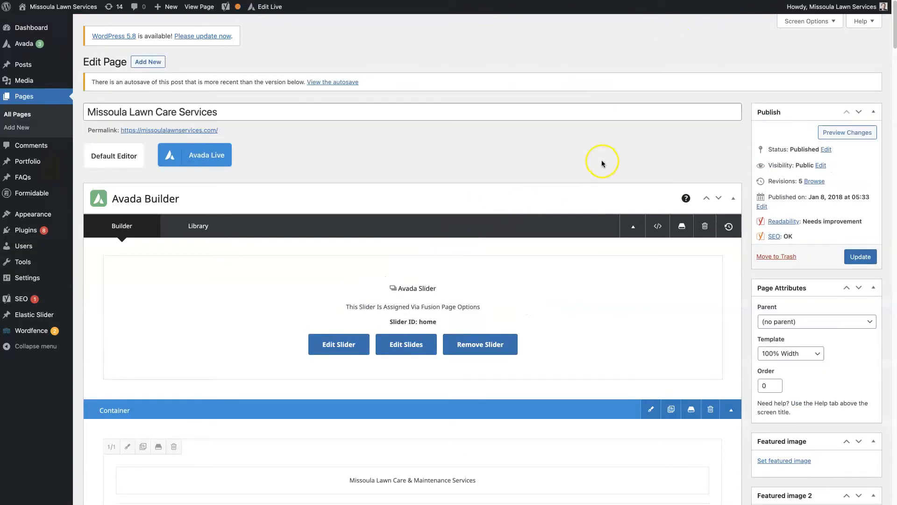
pyautogui.moveTo(653, 153)
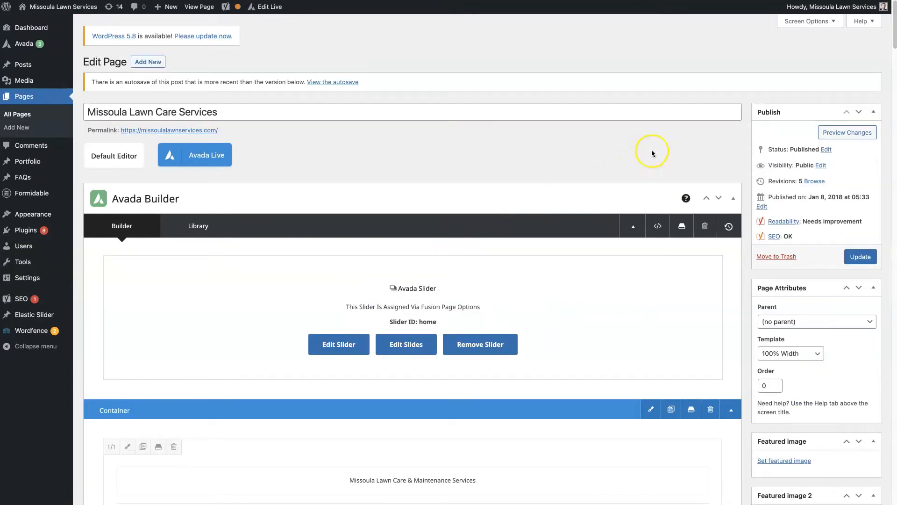
pyautogui.click(198, 225)
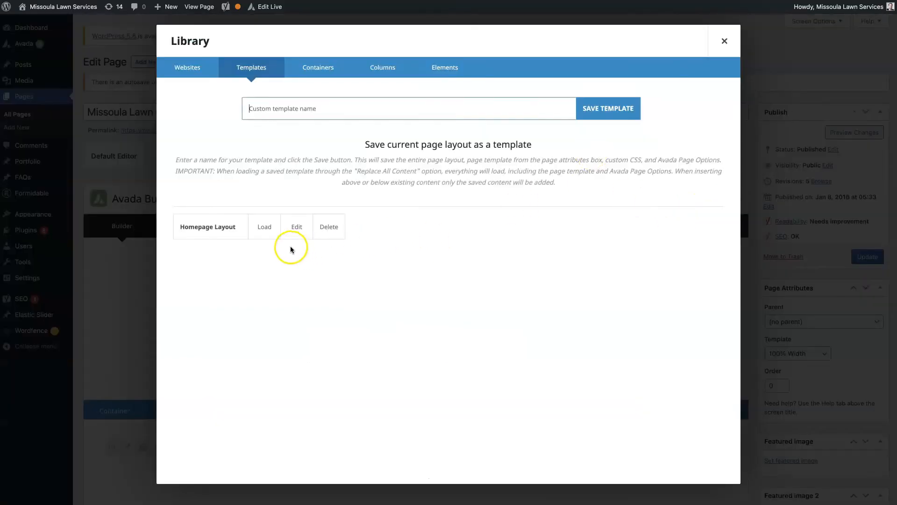
pyautogui.click(264, 226)
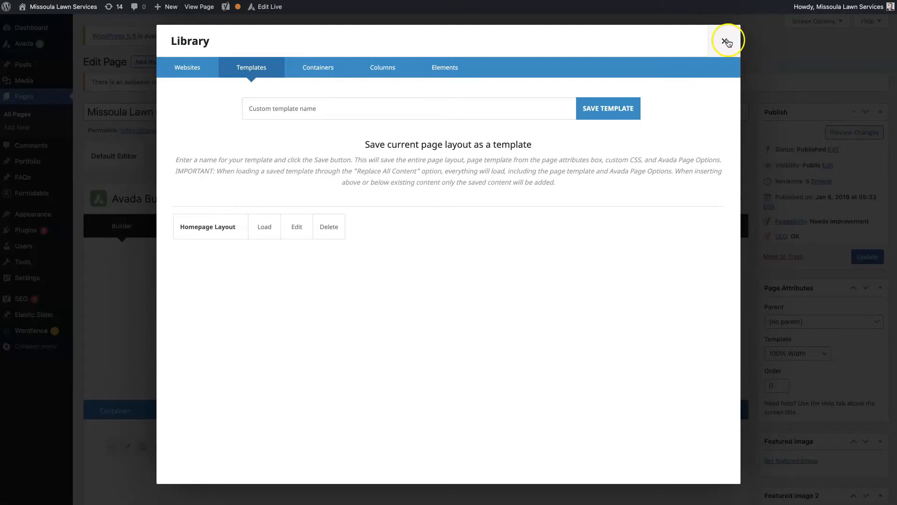
pyautogui.click(727, 40)
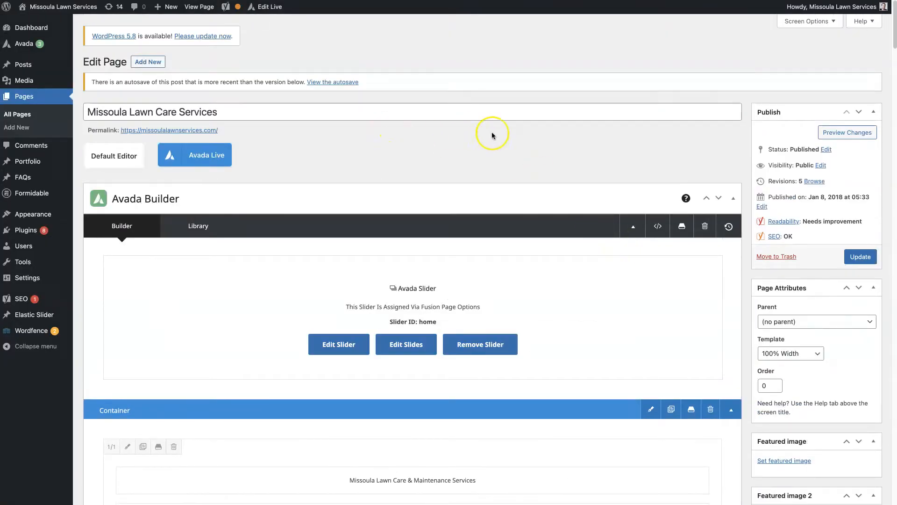
pyautogui.moveTo(677, 65)
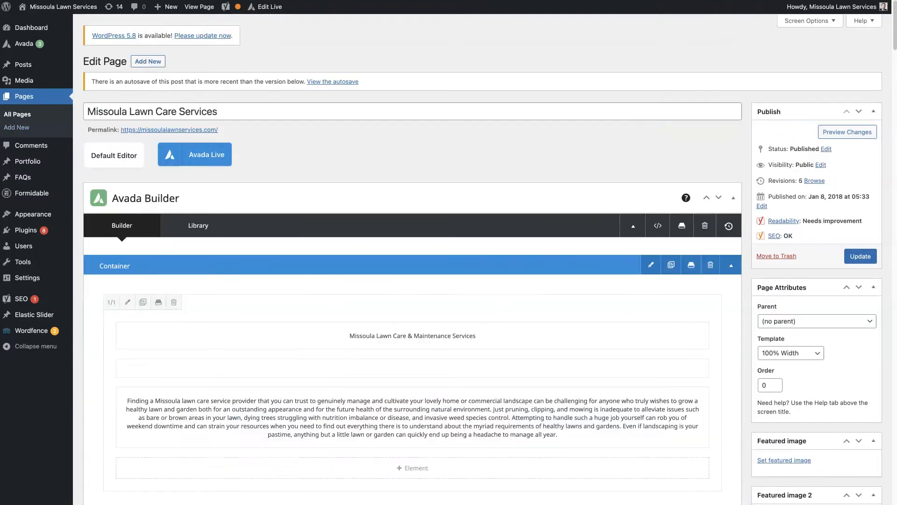
# Step: Load the saved homepage template into the new page and view the live site
pyautogui.scroll(-3)
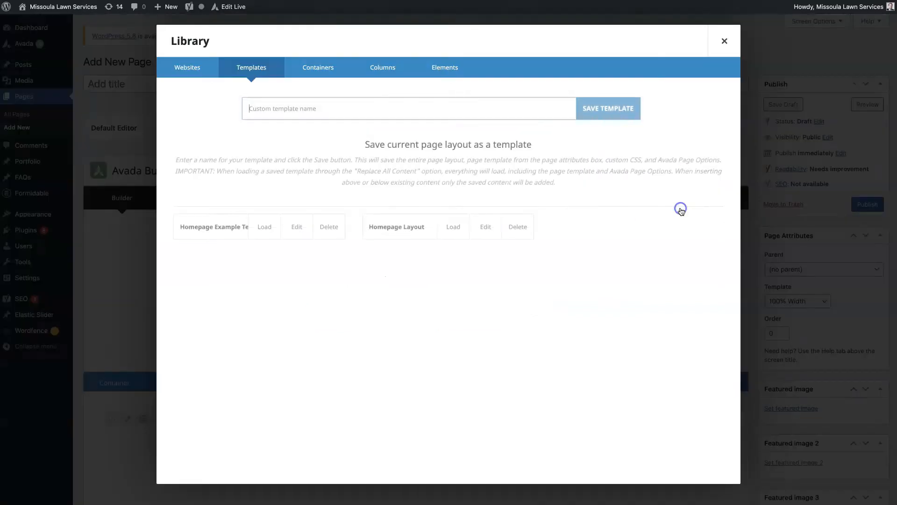
pyautogui.click(263, 226)
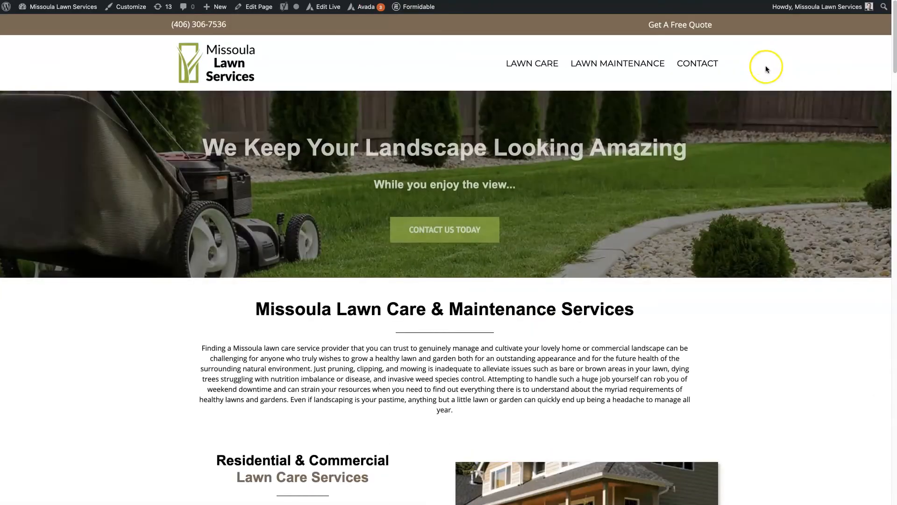
# Step: Scroll the live homepage through its Landscaping and Sod Installation sections and back
pyautogui.scroll(-3)
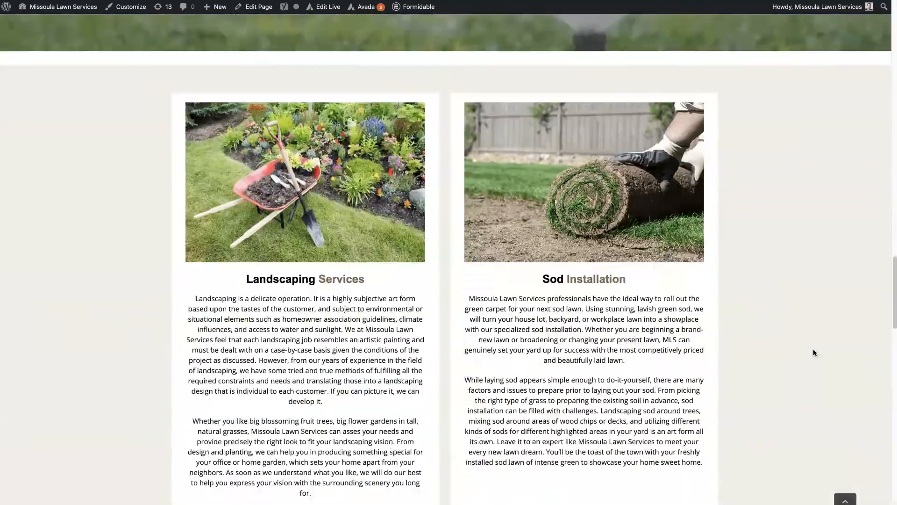
pyautogui.scroll(3)
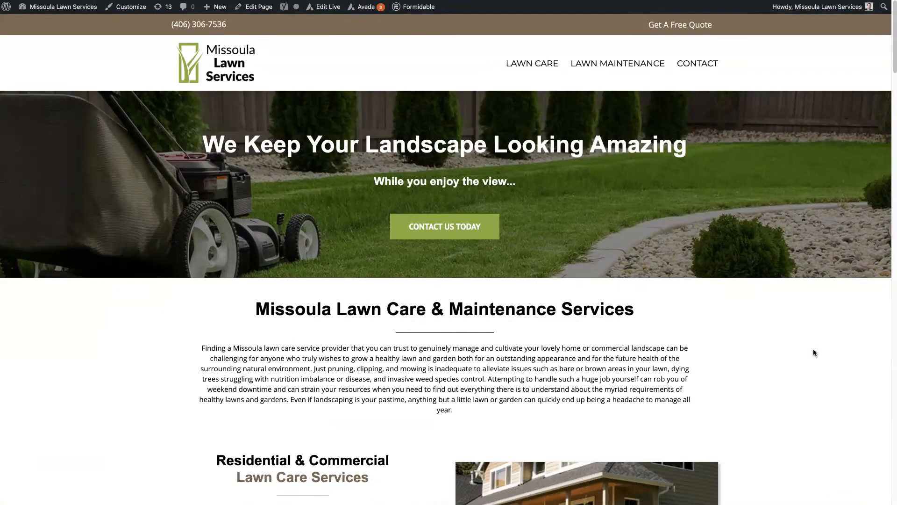
pyautogui.moveTo(785, 18)
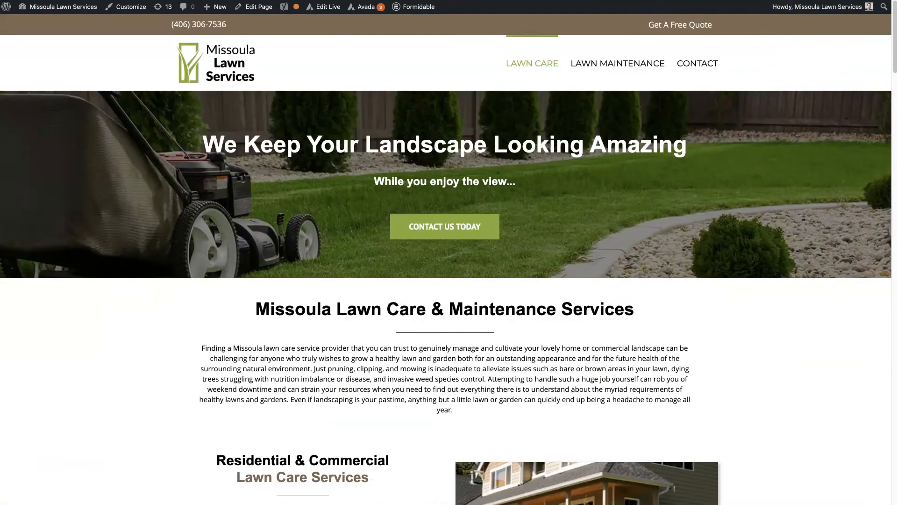
pyautogui.moveTo(565, 64)
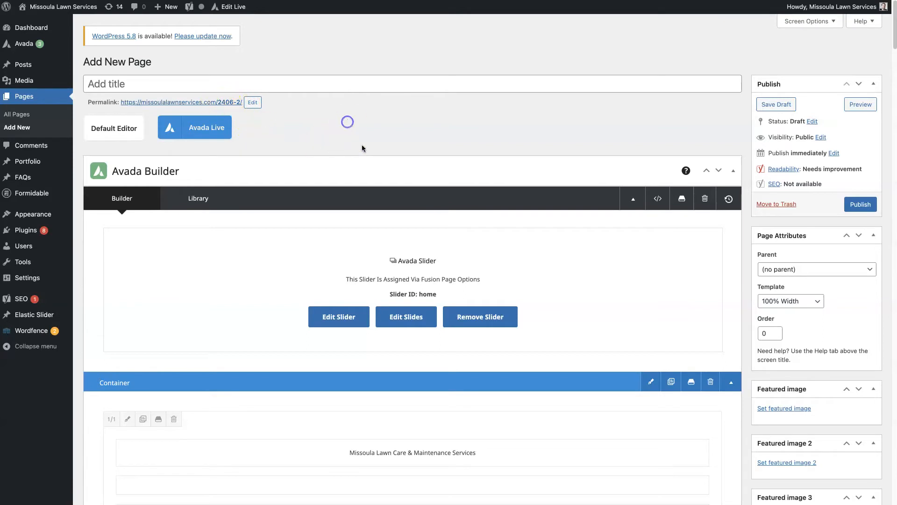
# Step: Save the top container to the library as 'Column Section Template', correcting typos in the name
pyautogui.scroll(-3)
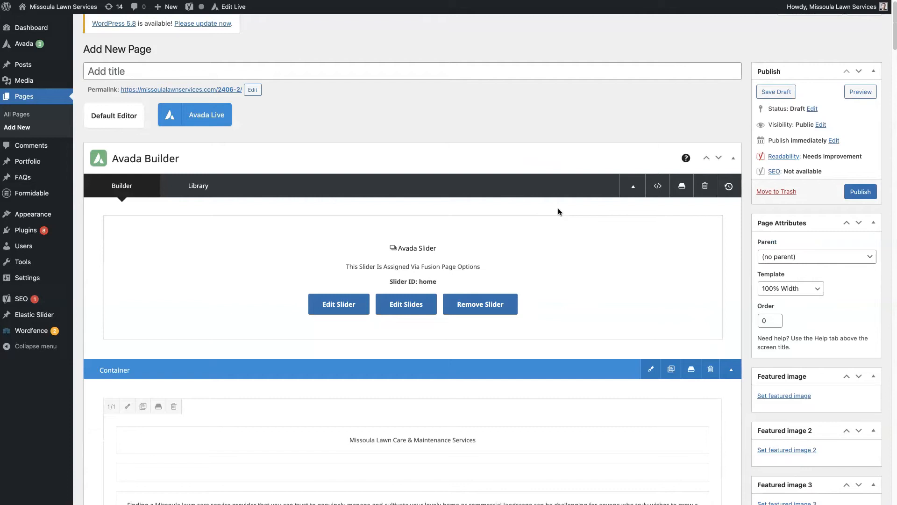
pyautogui.scroll(-3)
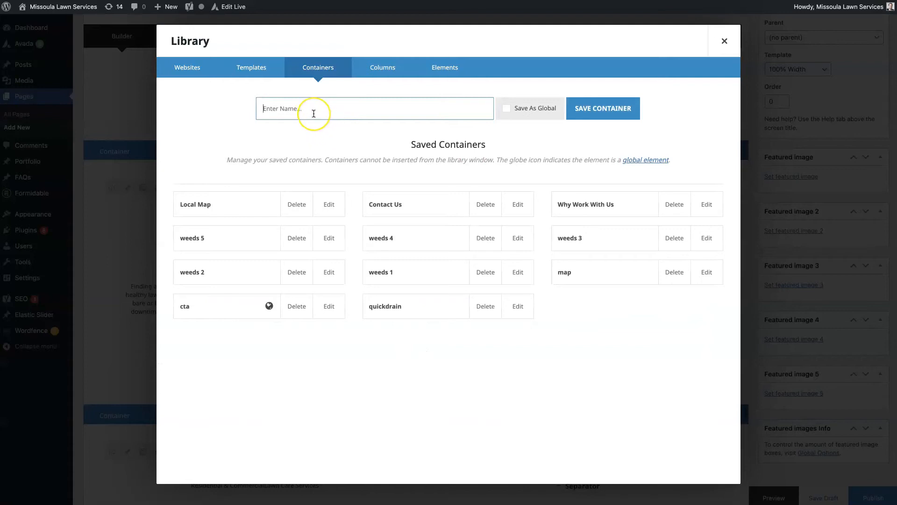
pyautogui.write('E')
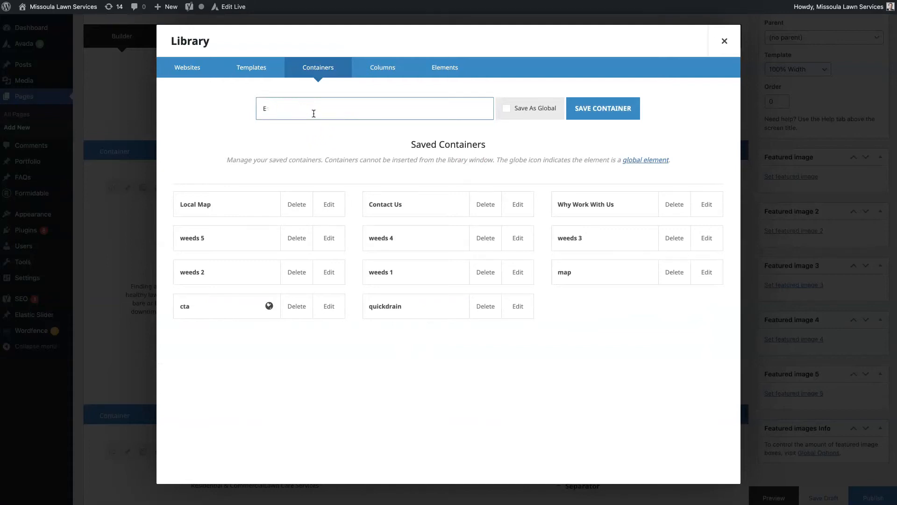
pyautogui.write('Collumen')
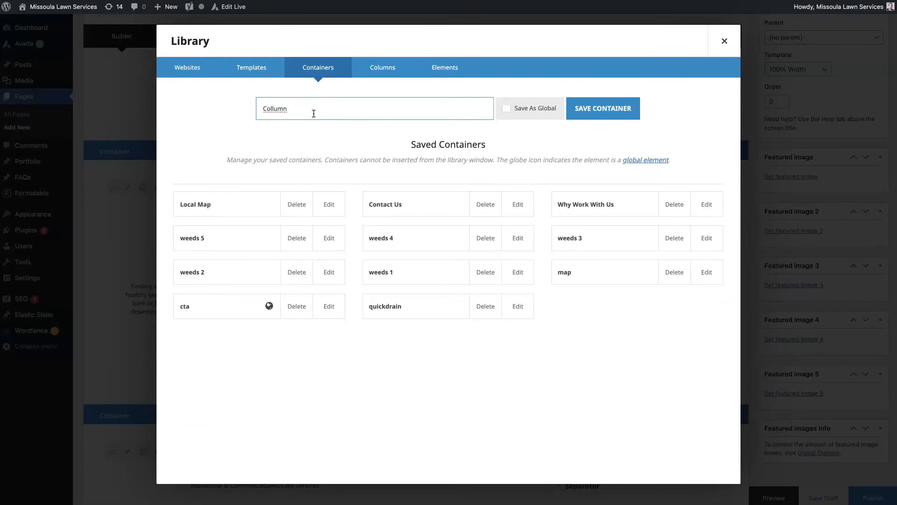
pyautogui.press('Backspace')
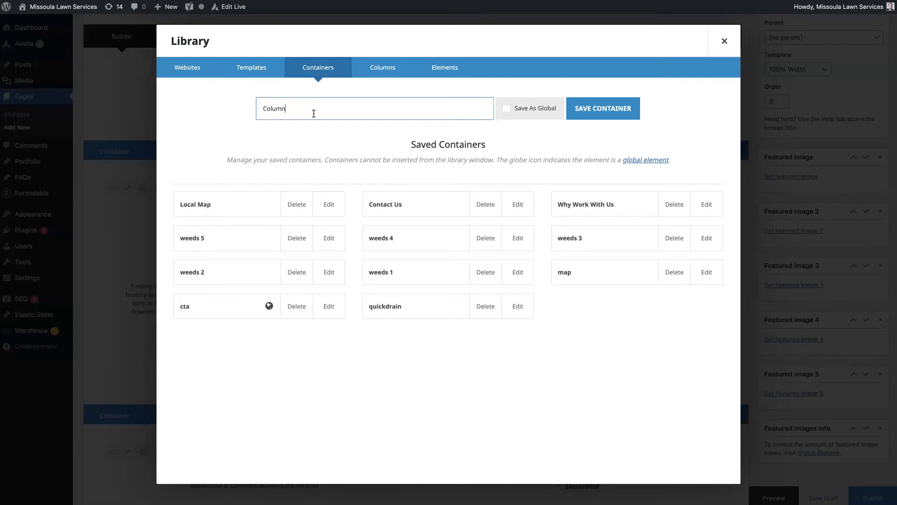
pyautogui.write('Sectoin')
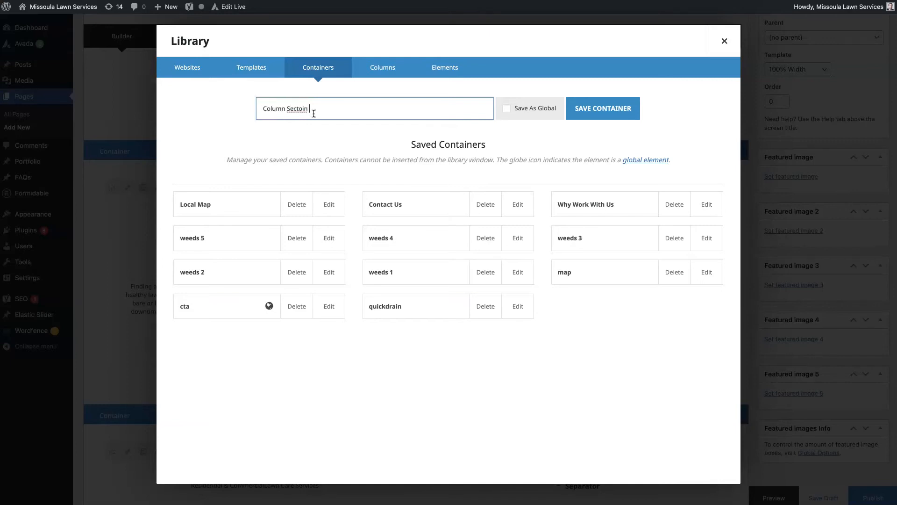
pyautogui.press('Backspace')
pyautogui.write('ion Template')
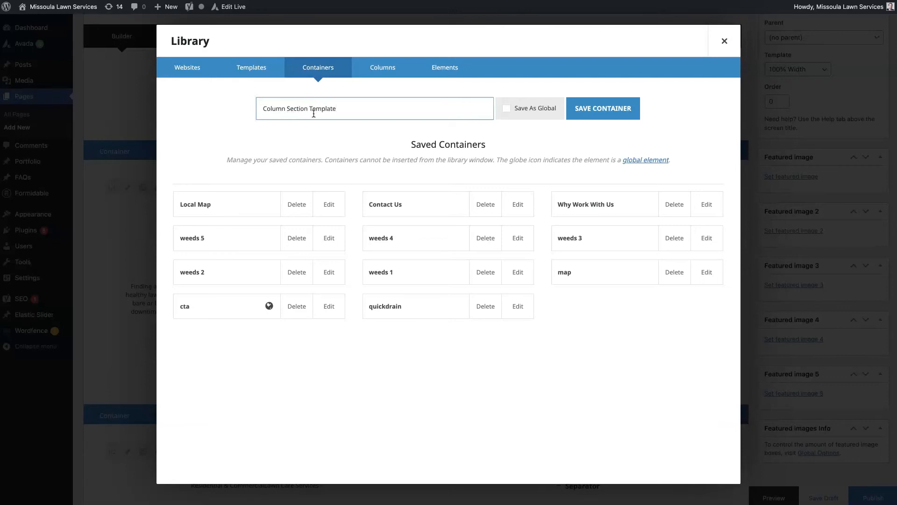
pyautogui.click(603, 108)
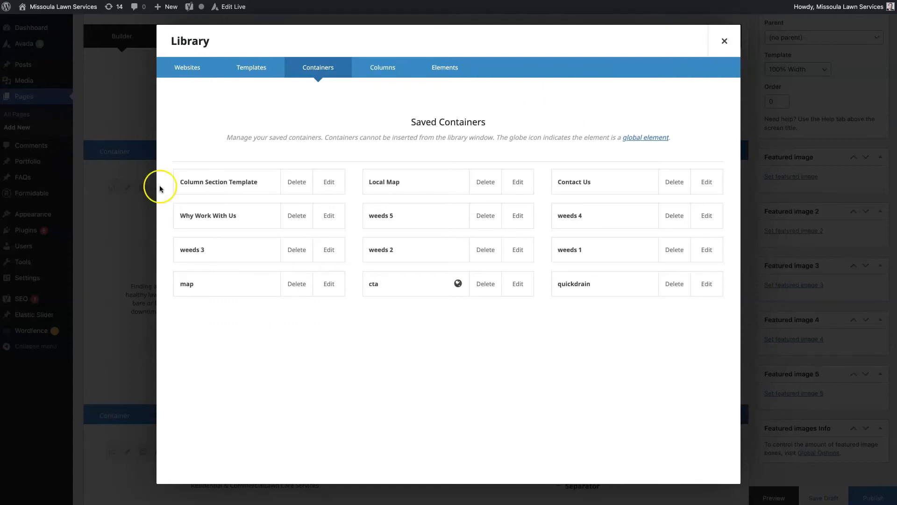
pyautogui.click(724, 40)
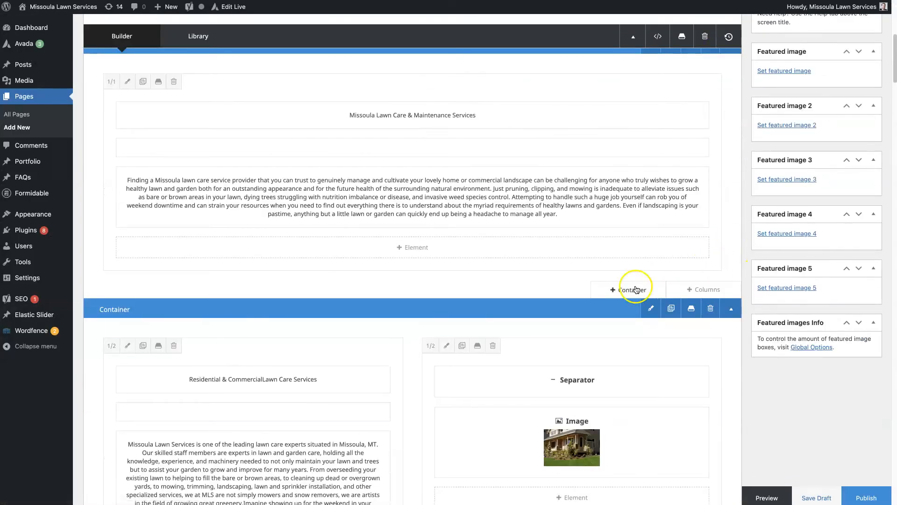
# Step: Clone the top Missoula Lawn Care & Maintenance Services container and preview the page
pyautogui.click(634, 289)
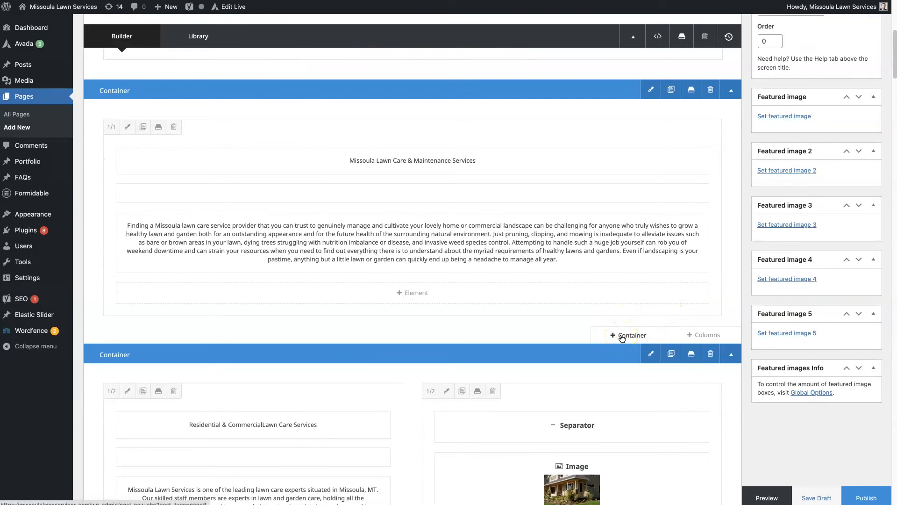
pyautogui.click(628, 335)
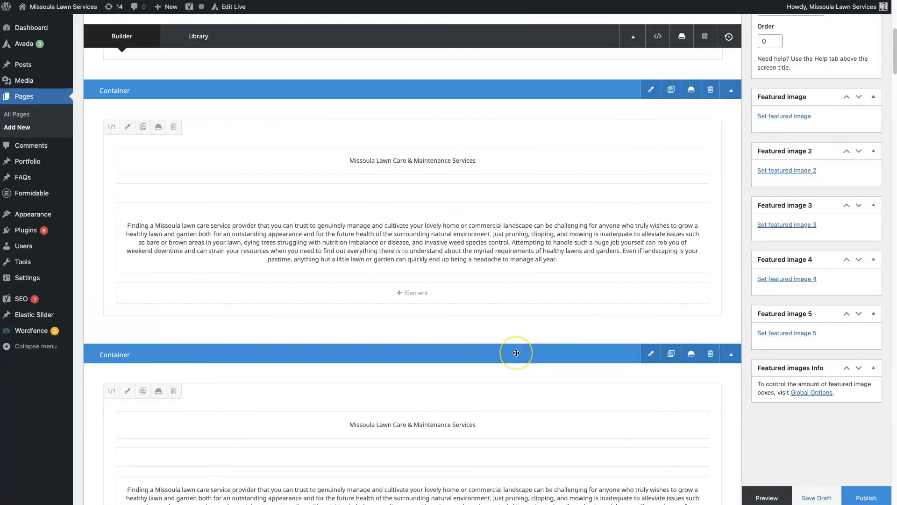
pyautogui.scroll(-3)
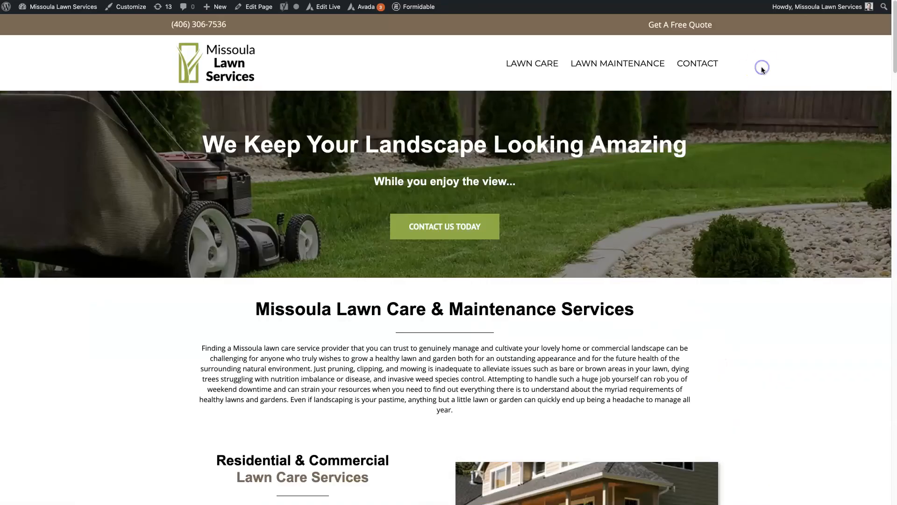
# Step: Review the duplicated section in the preview and return to the page editor
pyautogui.scroll(-3)
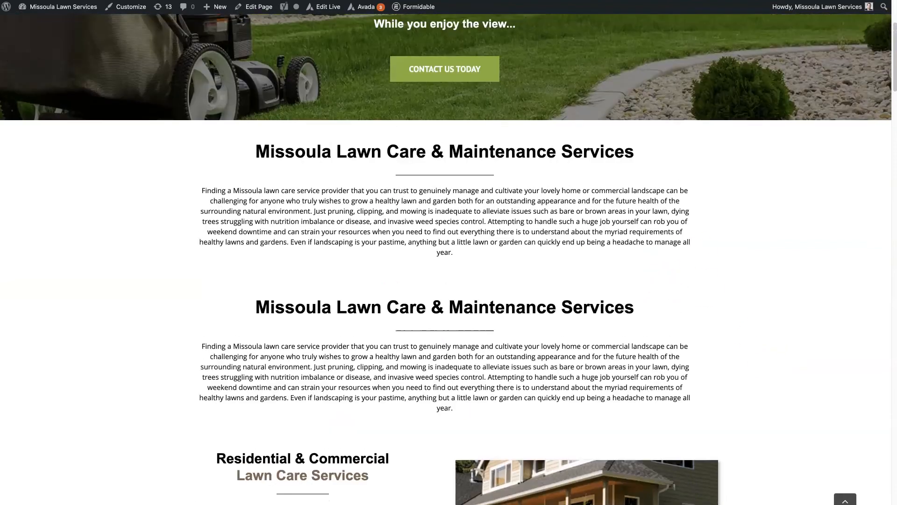
pyautogui.click(255, 6)
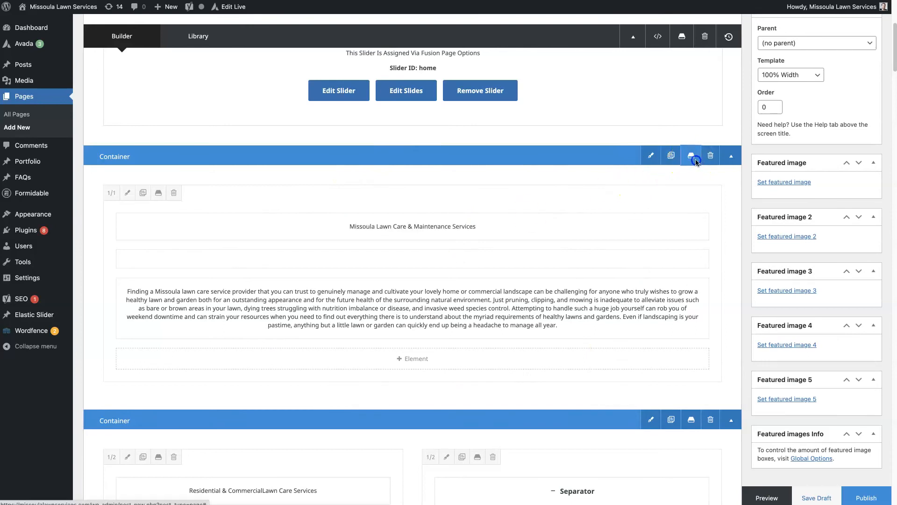
pyautogui.click(727, 36)
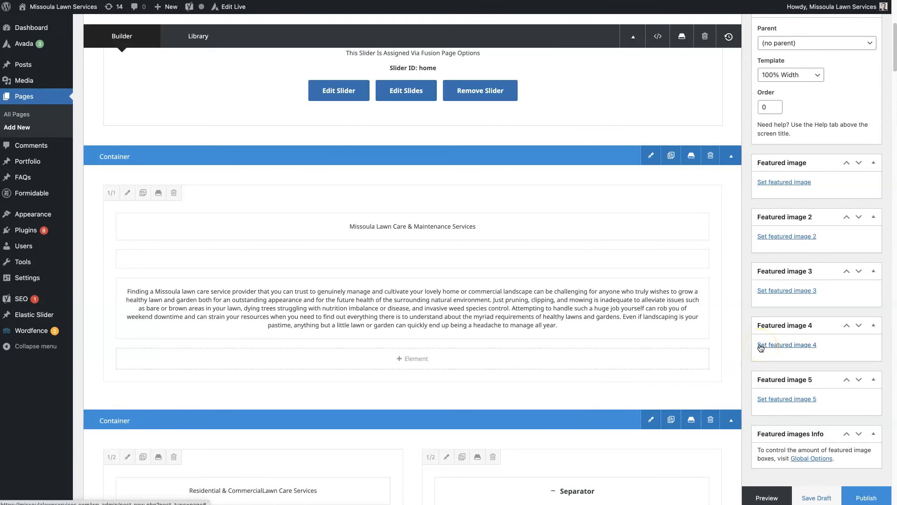
pyautogui.moveTo(750, 325)
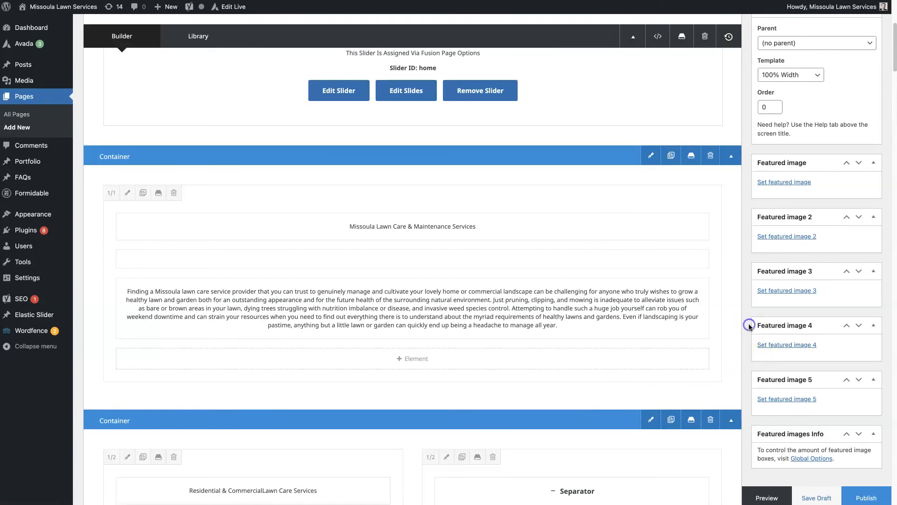